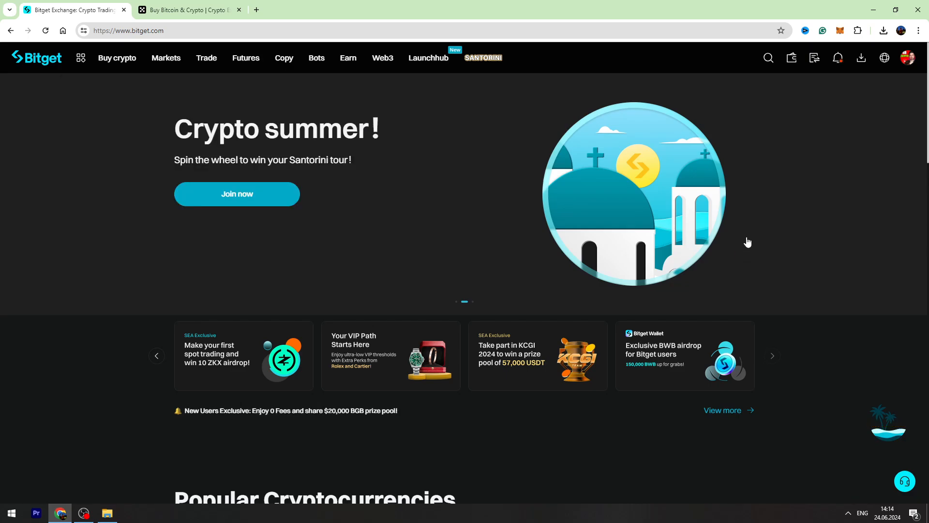
{"action": "mouse_move", "coordinate": [791, 98]}
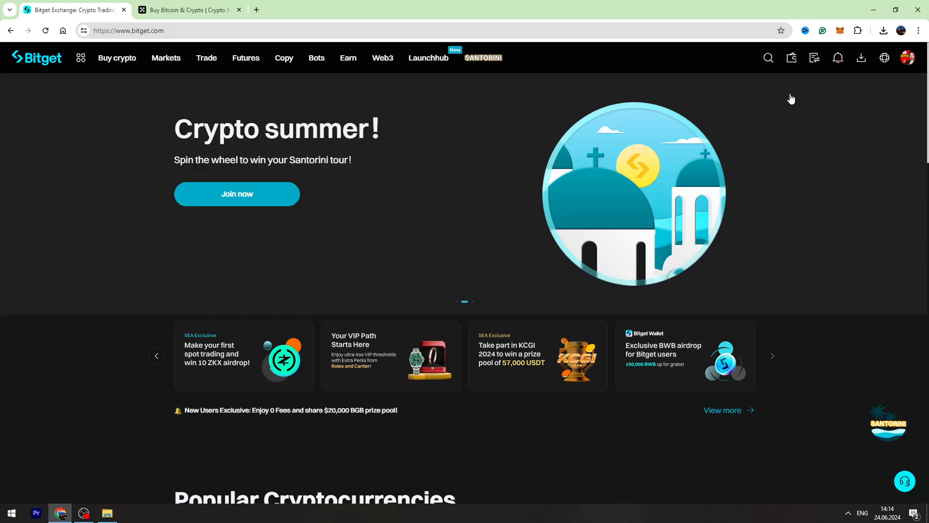
- Go to the Spot account balances and start a withdrawal from the USDT row
{"action": "left_click", "coordinate": [791, 57]}
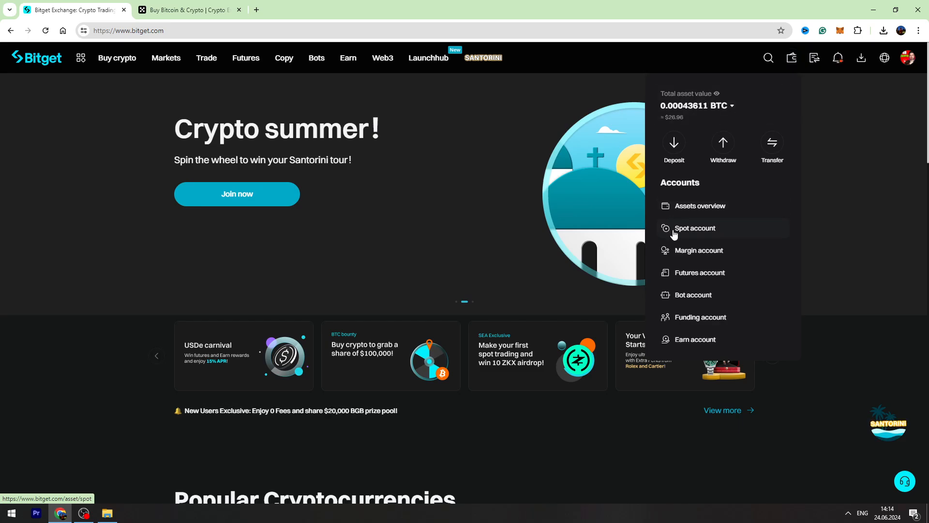
{"action": "left_click", "coordinate": [695, 229]}
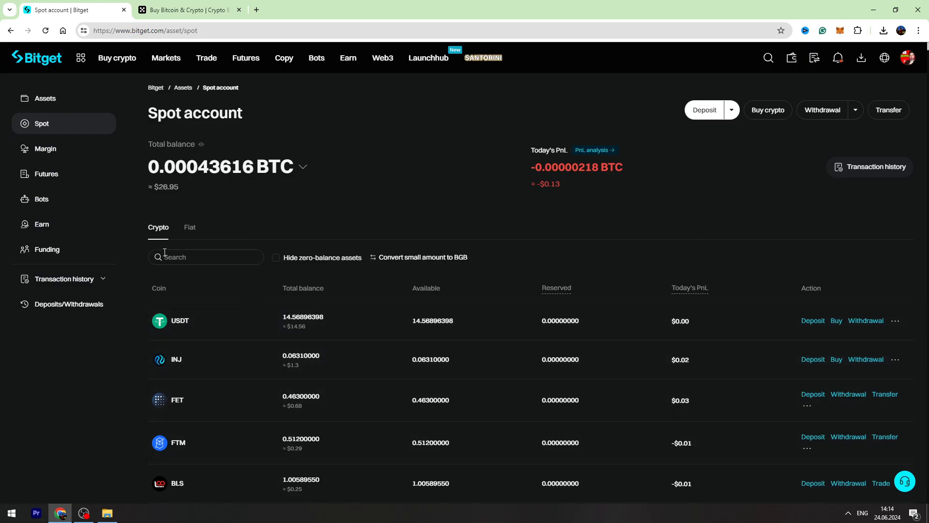
{"action": "scroll", "scroll_direction": "down", "scroll_amount": 3}
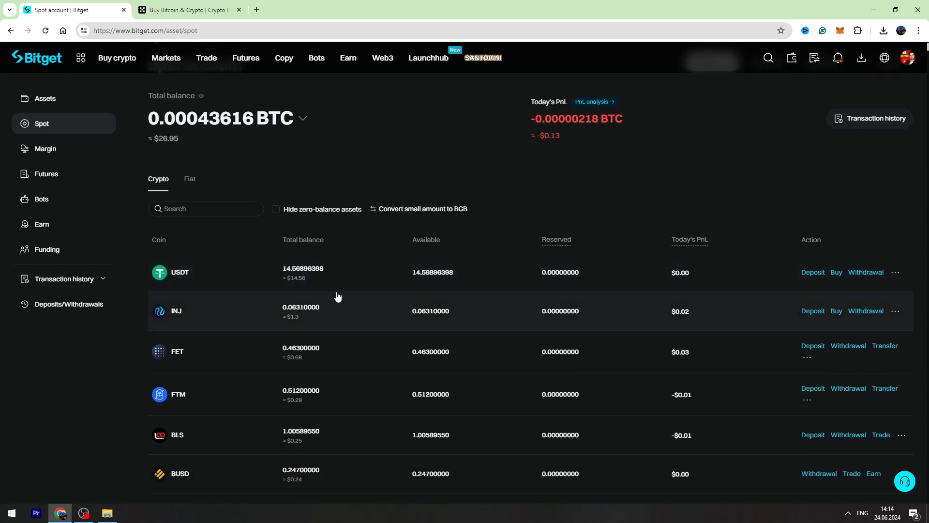
{"action": "mouse_move", "coordinate": [781, 263]}
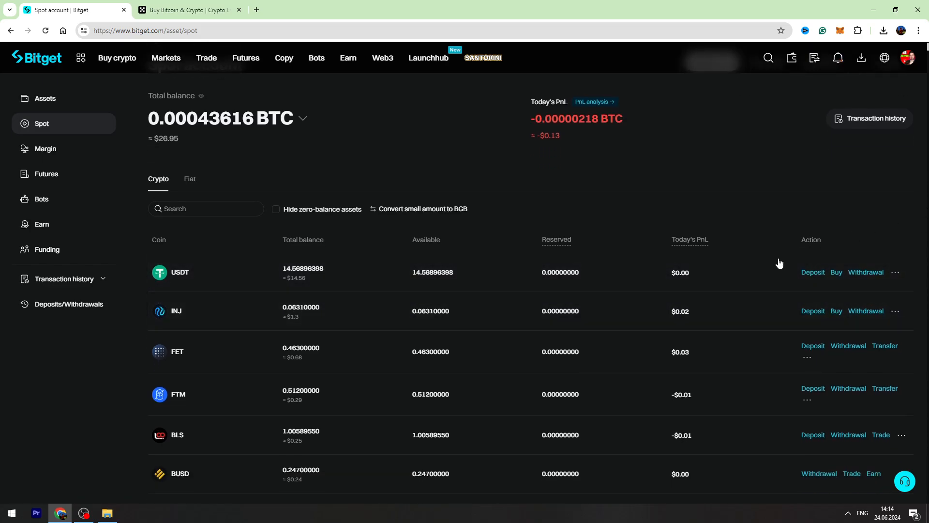
{"action": "left_click", "coordinate": [865, 272]}
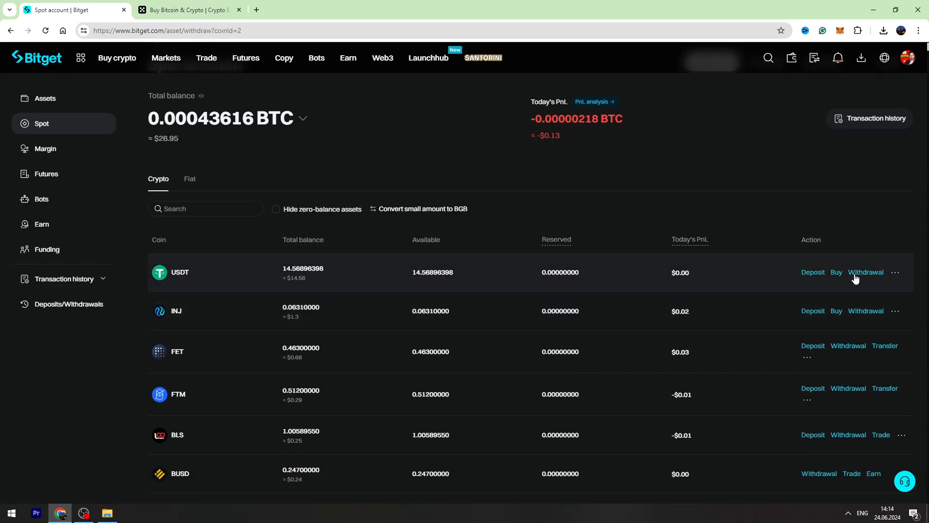
- Choose TRX (TRC20) as the network for the USDT withdrawal
{"action": "left_click", "coordinate": [865, 272]}
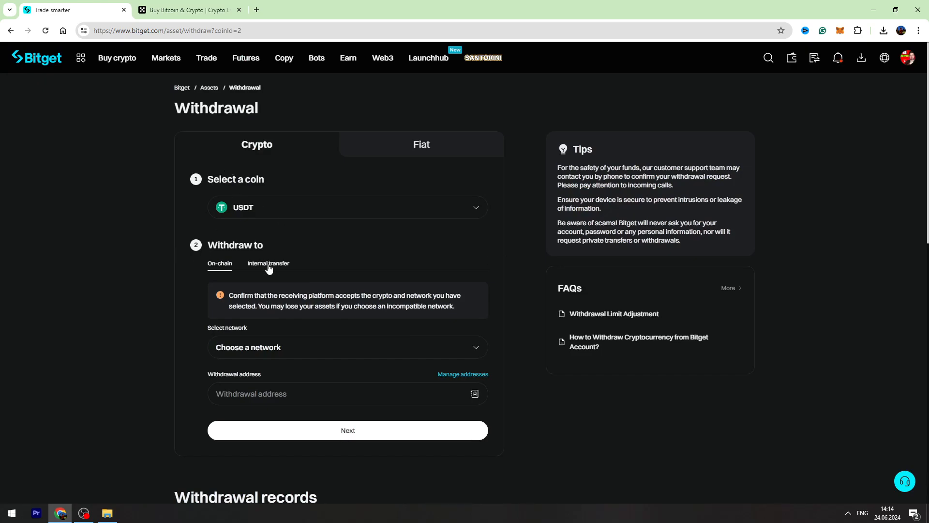
{"action": "scroll", "scroll_direction": "down", "scroll_amount": 3}
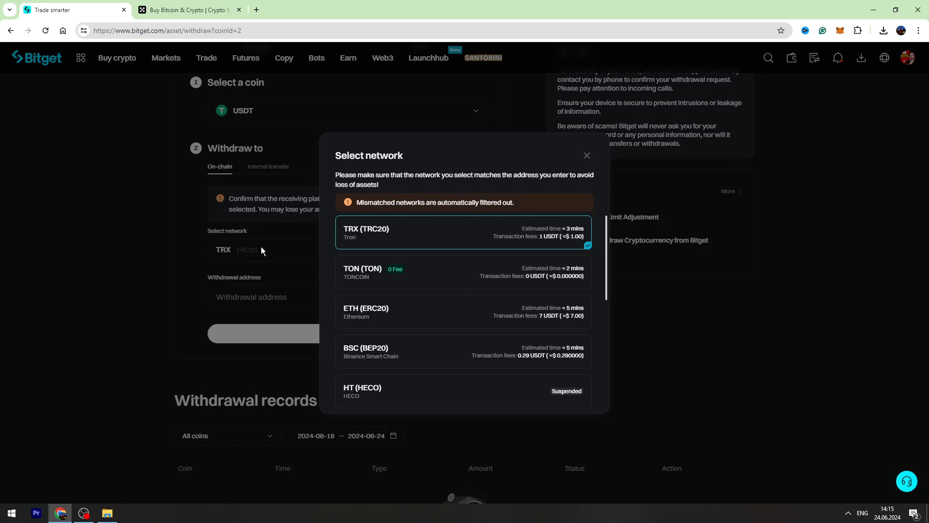
{"action": "mouse_move", "coordinate": [501, 355]}
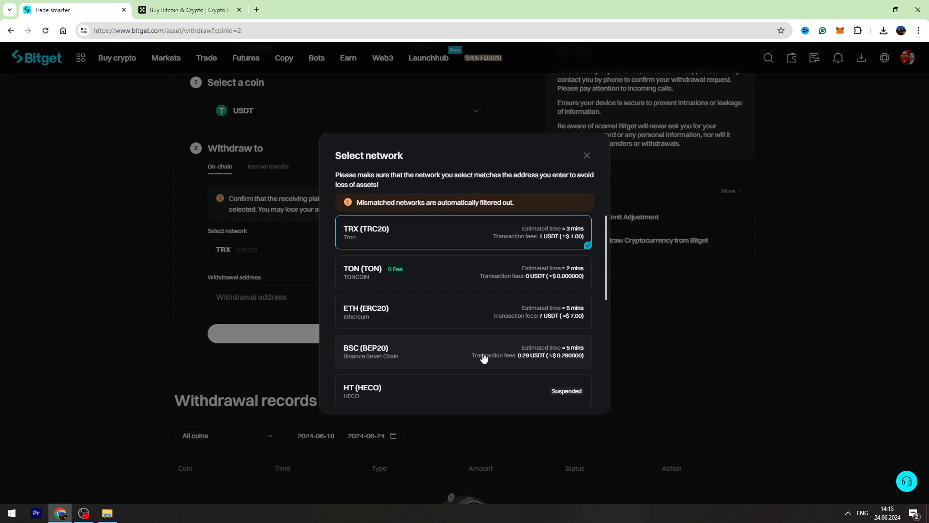
{"action": "mouse_move", "coordinate": [463, 233]}
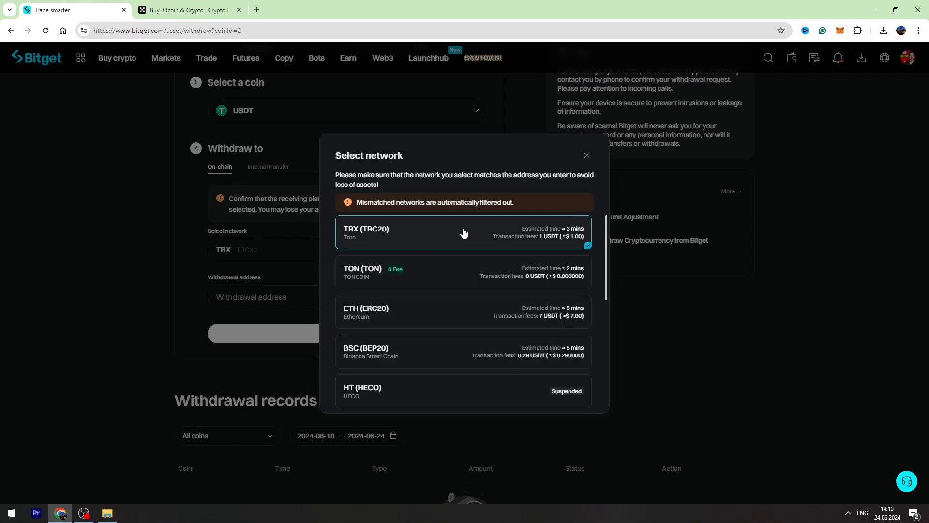
{"action": "mouse_move", "coordinate": [484, 238]}
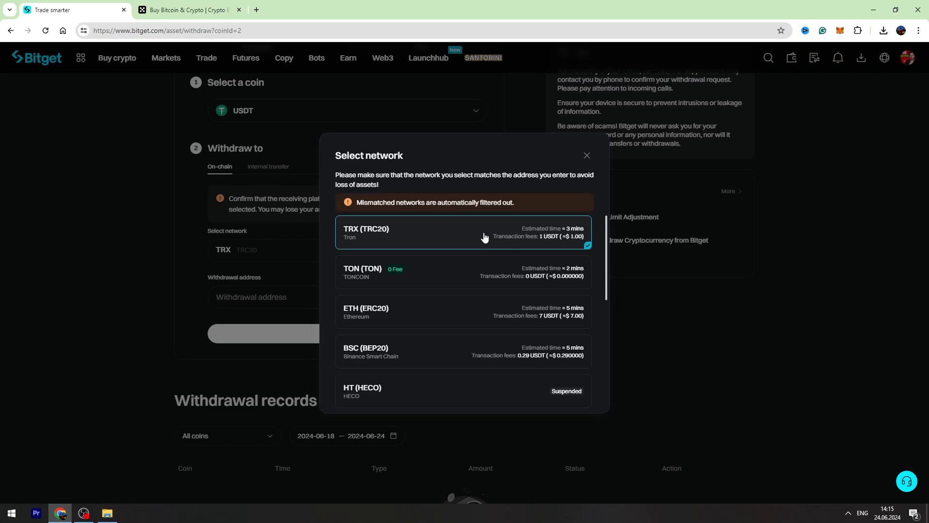
{"action": "left_click", "coordinate": [463, 233]}
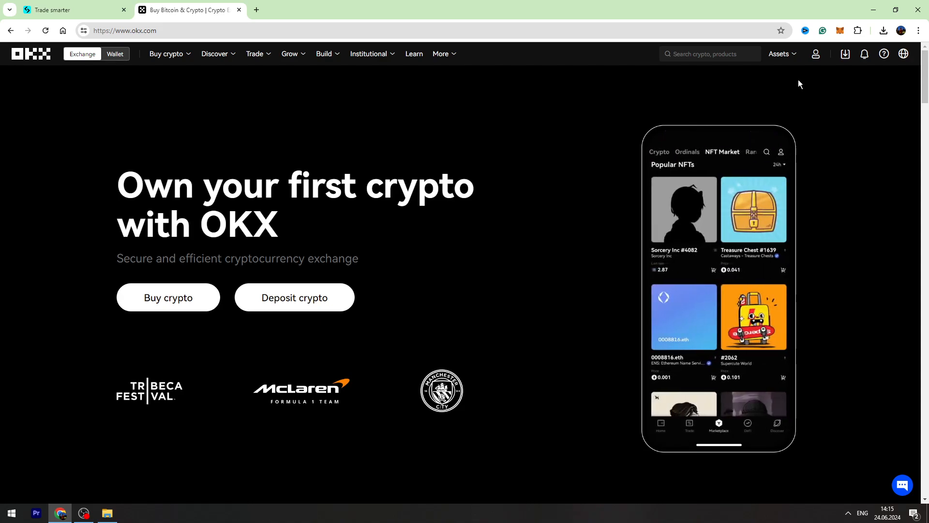
- View the Funding account balances in My assets and start a USDT deposit from its row menu
{"action": "left_click", "coordinate": [781, 54]}
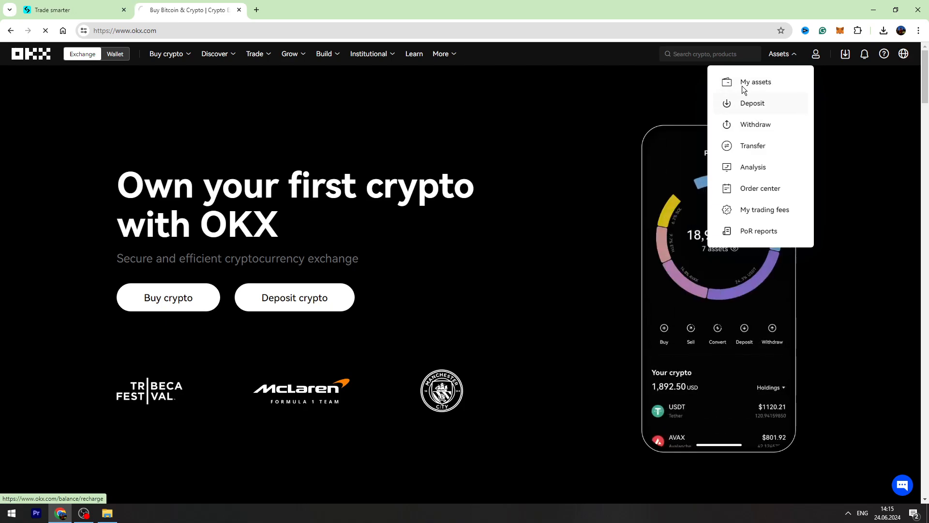
{"action": "left_click", "coordinate": [756, 81]}
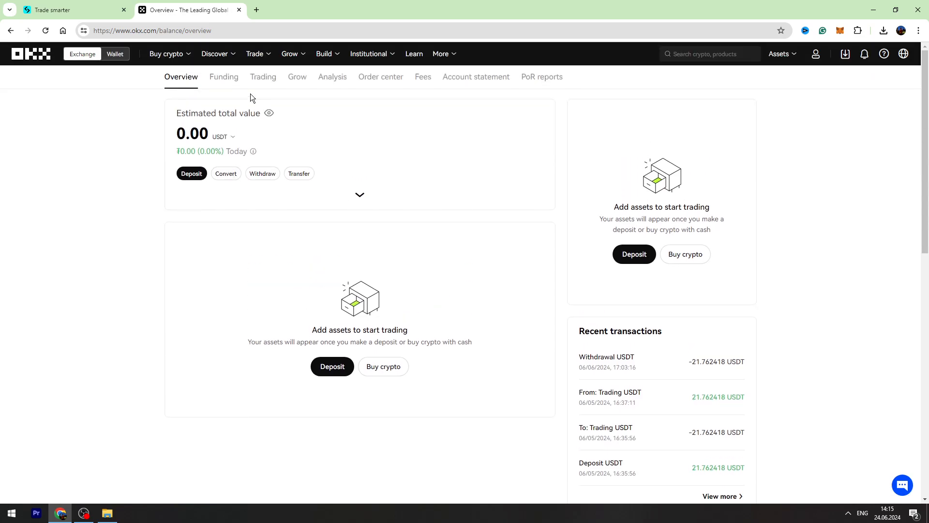
{"action": "left_click", "coordinate": [223, 77]}
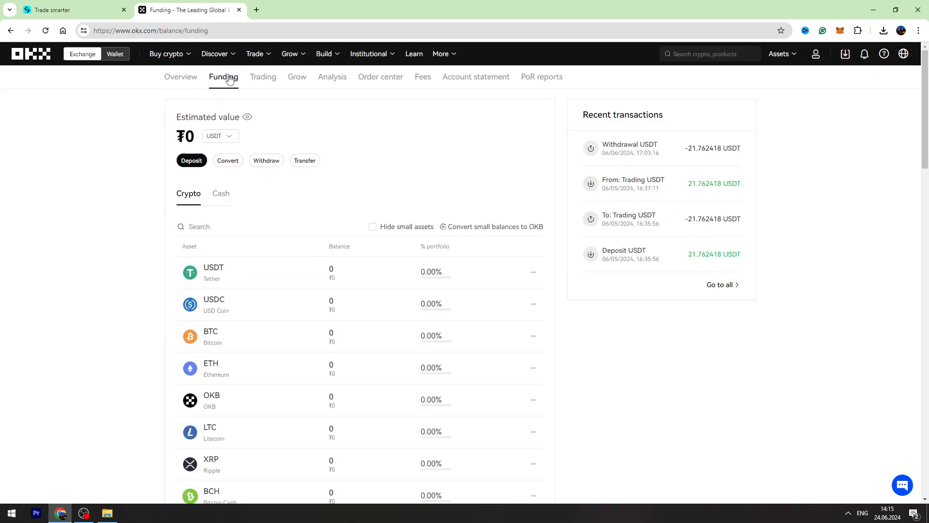
{"action": "mouse_move", "coordinate": [472, 251]}
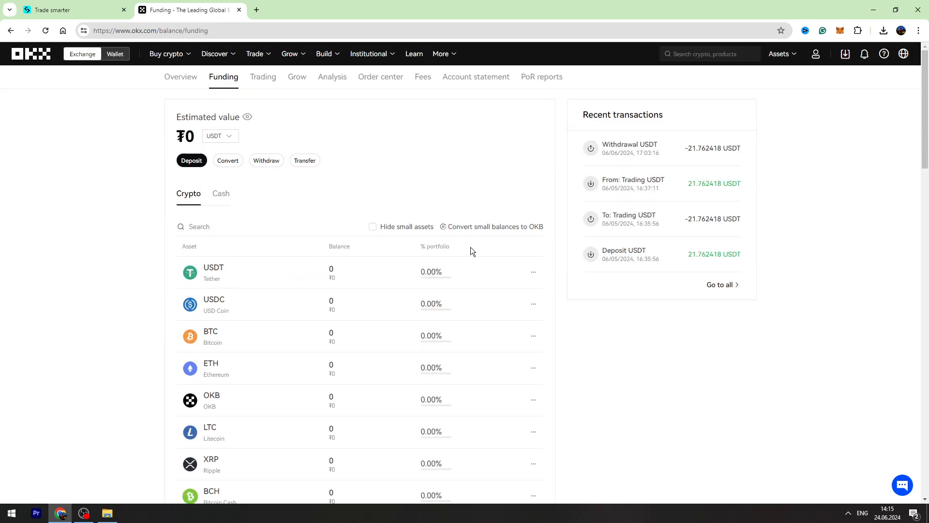
{"action": "mouse_move", "coordinate": [533, 265]}
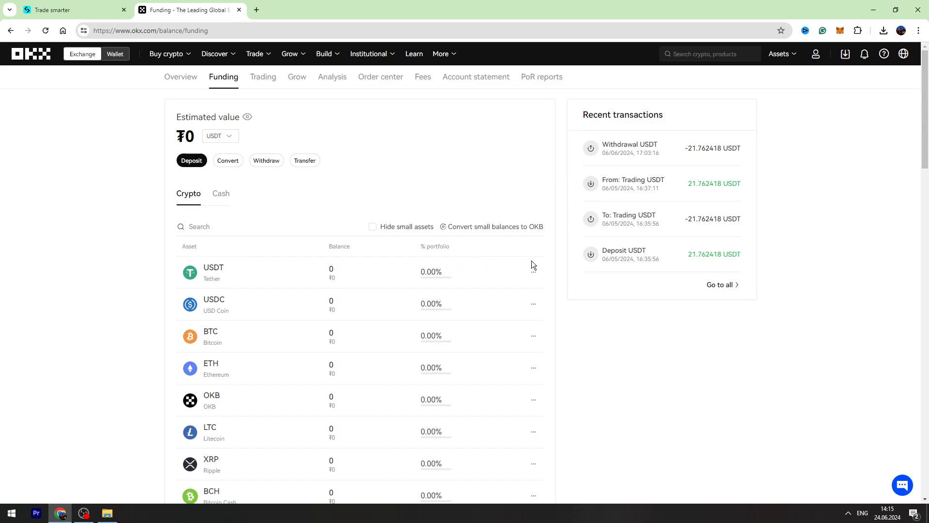
{"action": "left_click", "coordinate": [532, 271]}
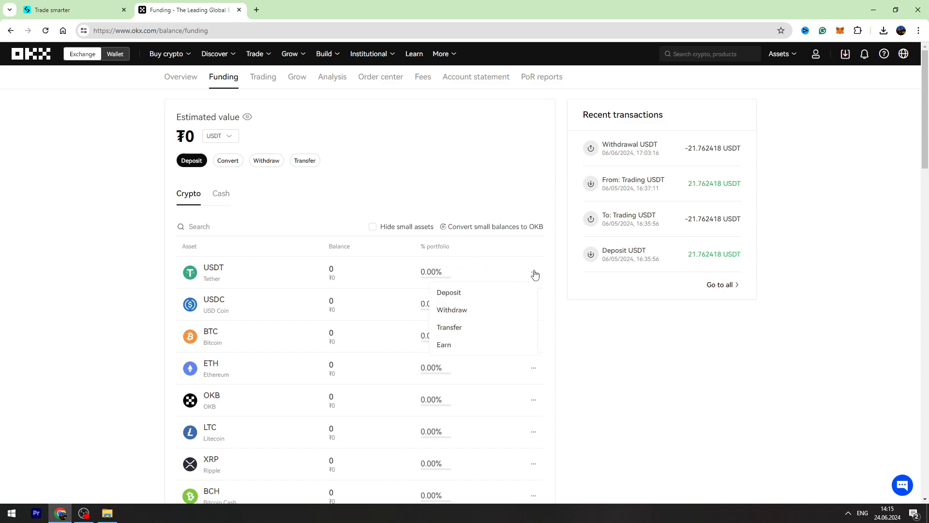
{"action": "mouse_move", "coordinate": [526, 286]}
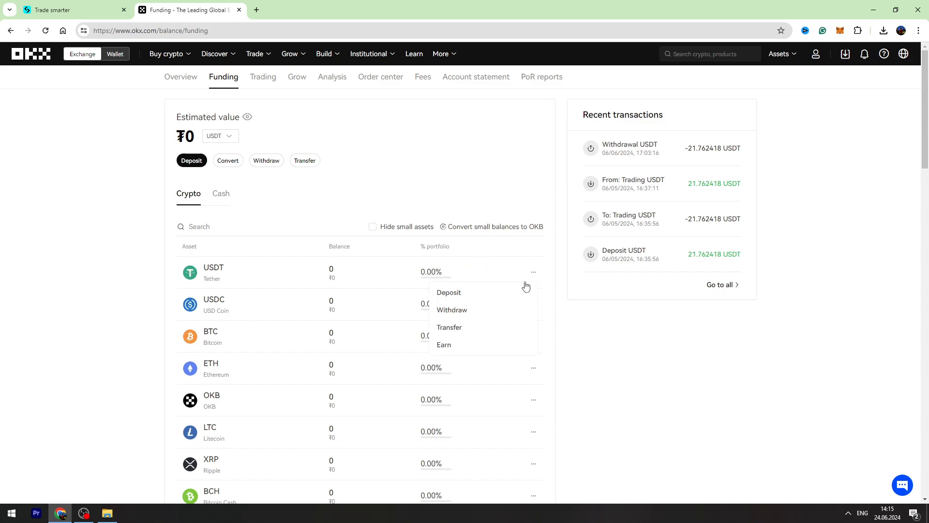
{"action": "left_click", "coordinate": [448, 292]}
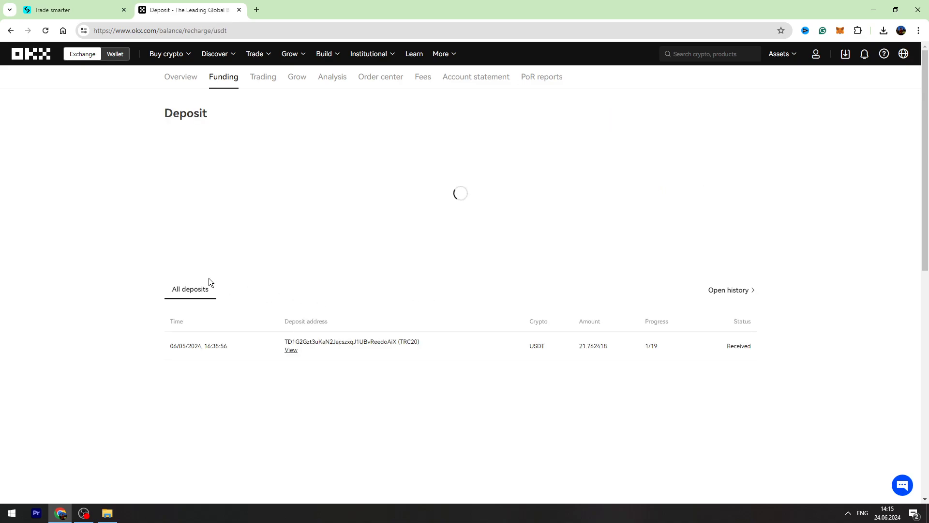
- Pick the USDT-TRC20 deposit network, continue to the details and choose the receiving account
{"action": "left_click", "coordinate": [297, 210]}
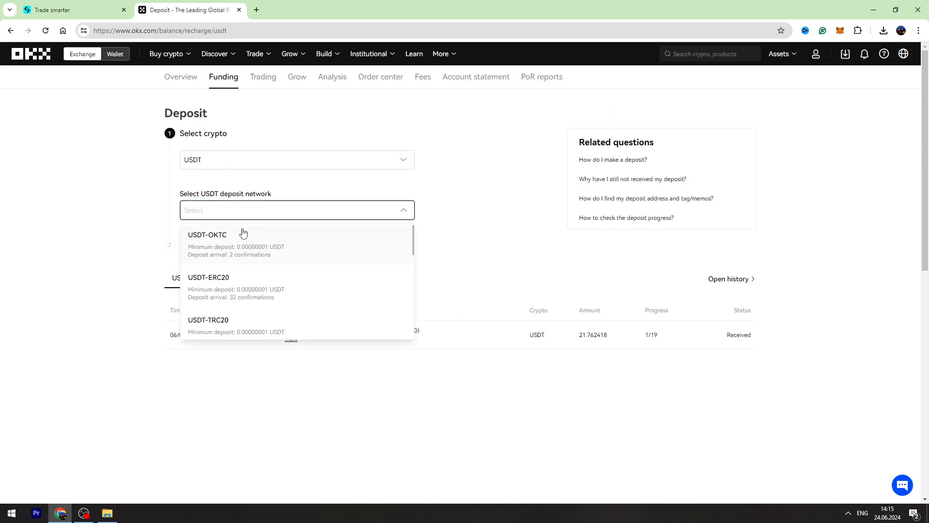
{"action": "scroll", "scroll_direction": "down", "scroll_amount": 3}
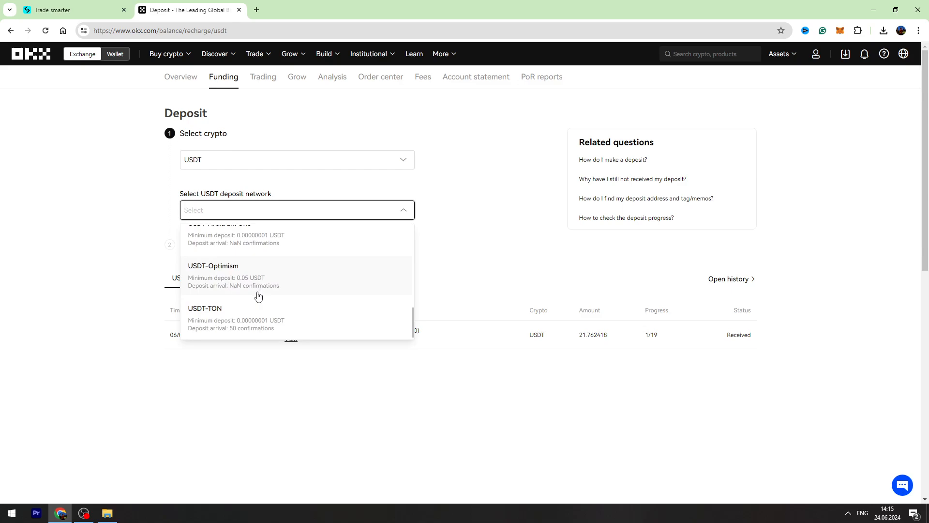
{"action": "scroll", "scroll_direction": "up", "scroll_amount": 3}
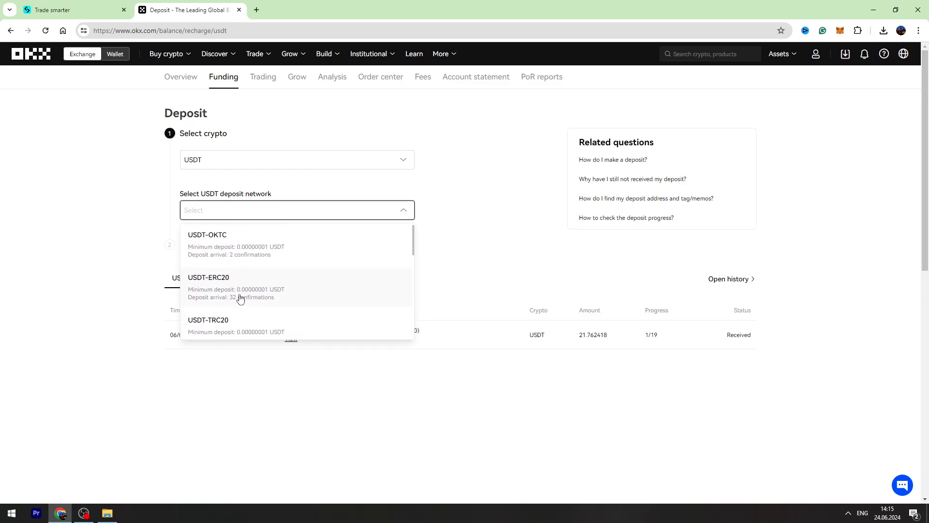
{"action": "mouse_move", "coordinate": [234, 308]}
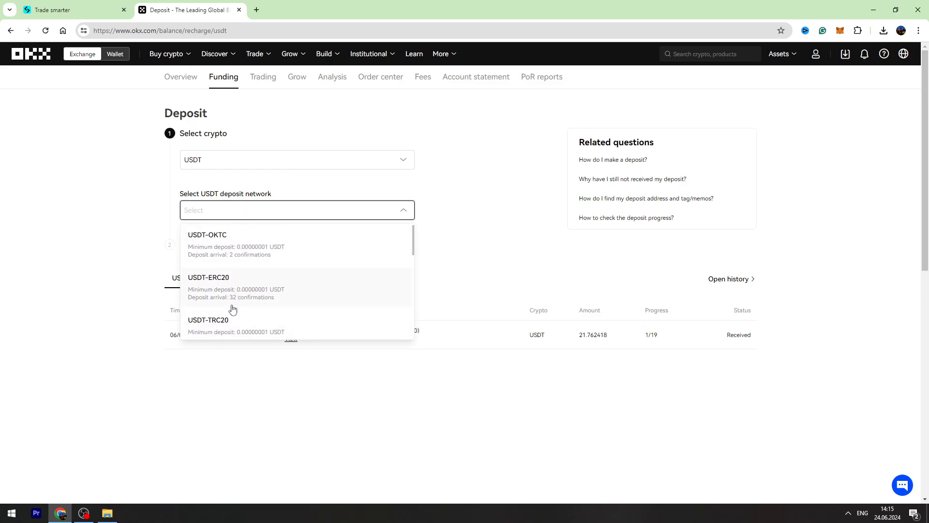
{"action": "left_click", "coordinate": [208, 325]}
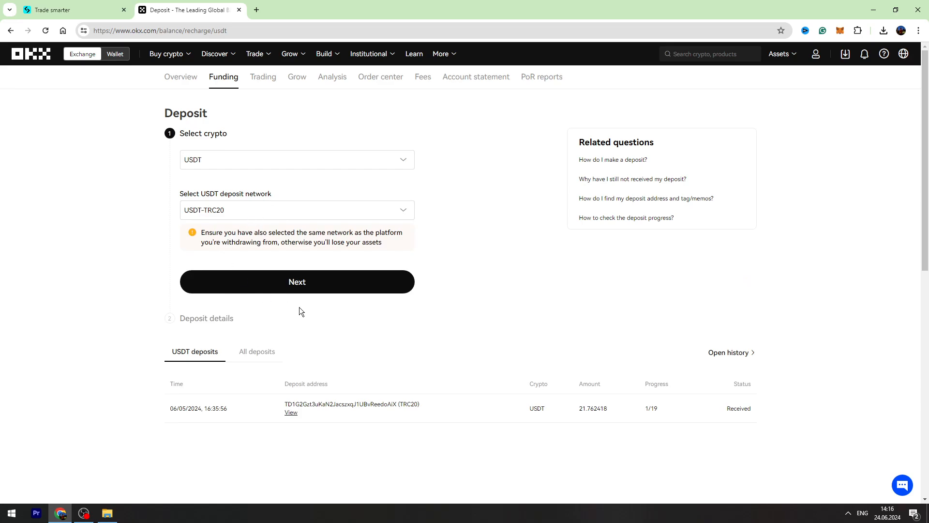
{"action": "left_click", "coordinate": [296, 281]}
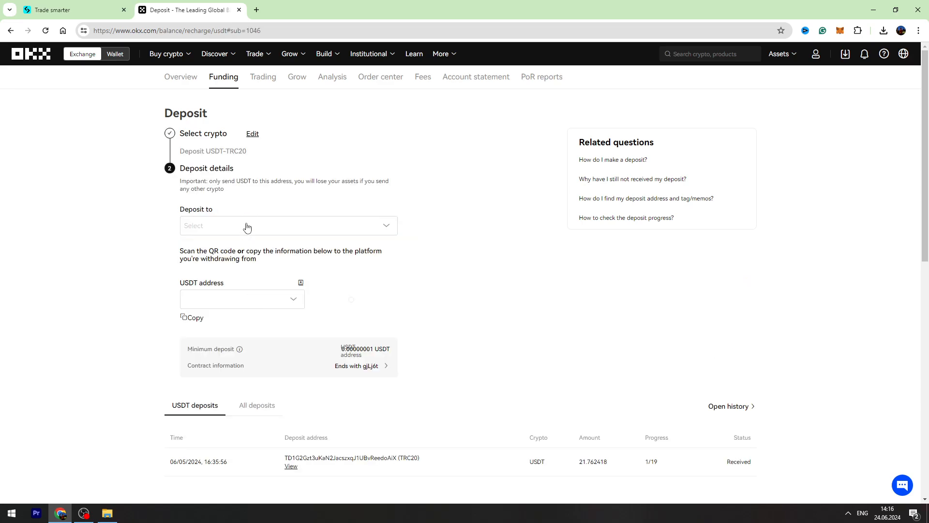
{"action": "left_click", "coordinate": [288, 225]}
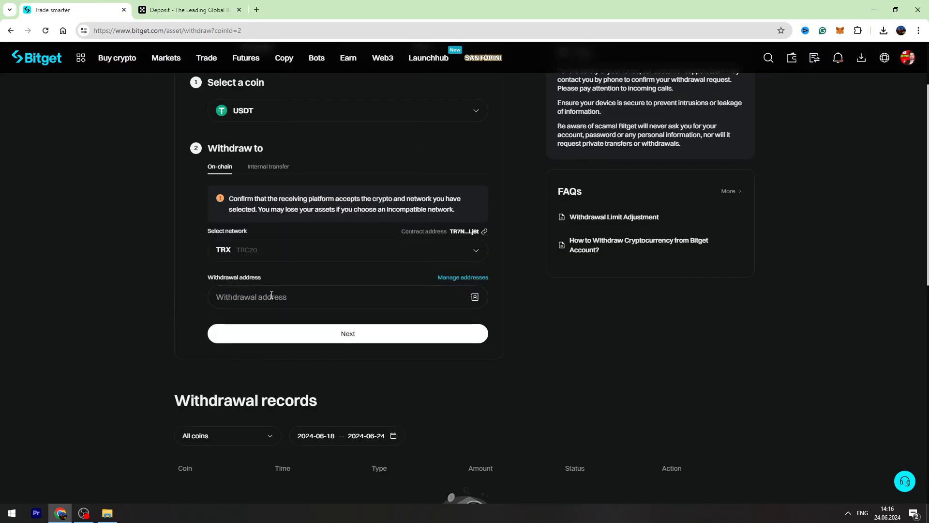
- Paste the copied OKX TRC20 address as the withdrawal destination, continue and submit with Withdraw
{"action": "right_click", "coordinate": [271, 296]}
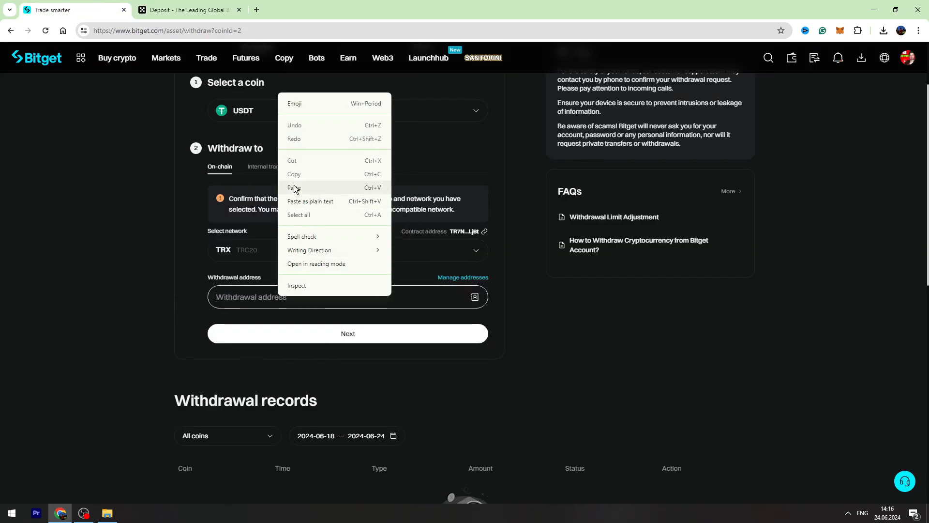
{"action": "left_click", "coordinate": [295, 188]}
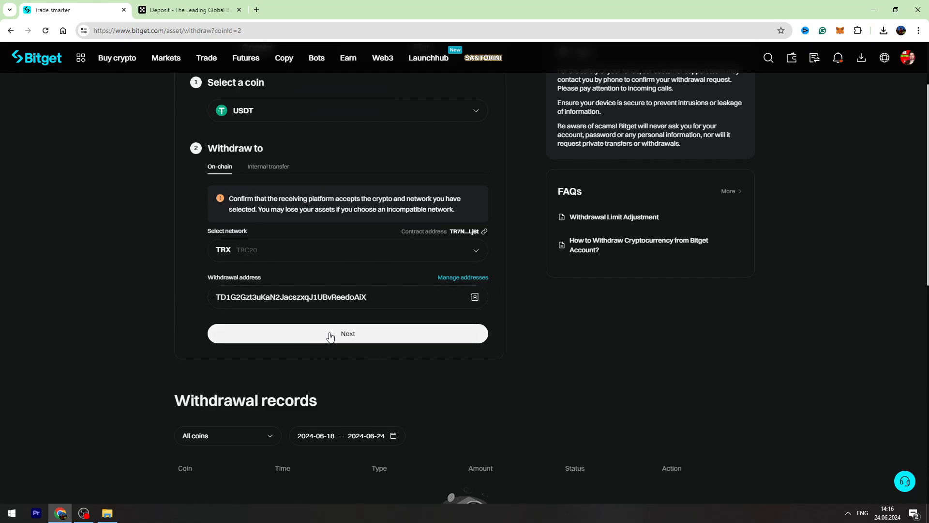
{"action": "left_click", "coordinate": [348, 333]}
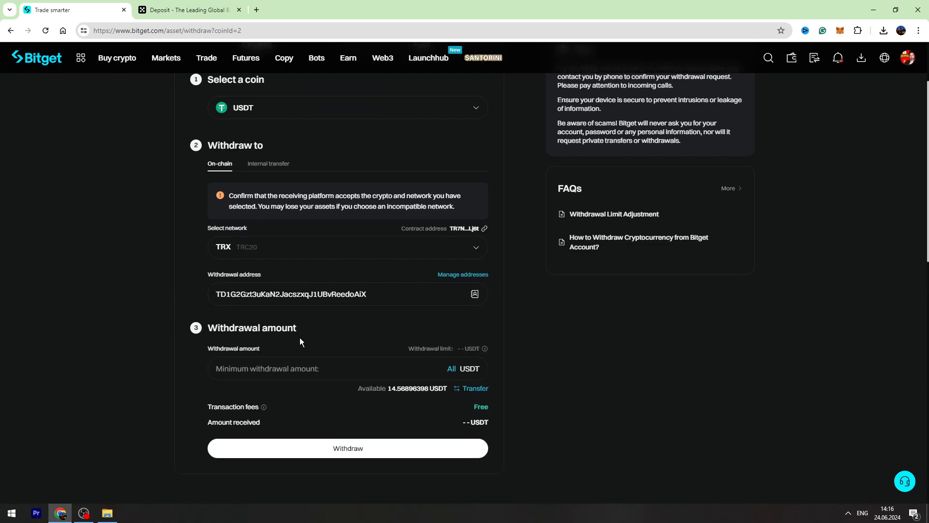
{"action": "scroll", "scroll_direction": "down", "scroll_amount": 3}
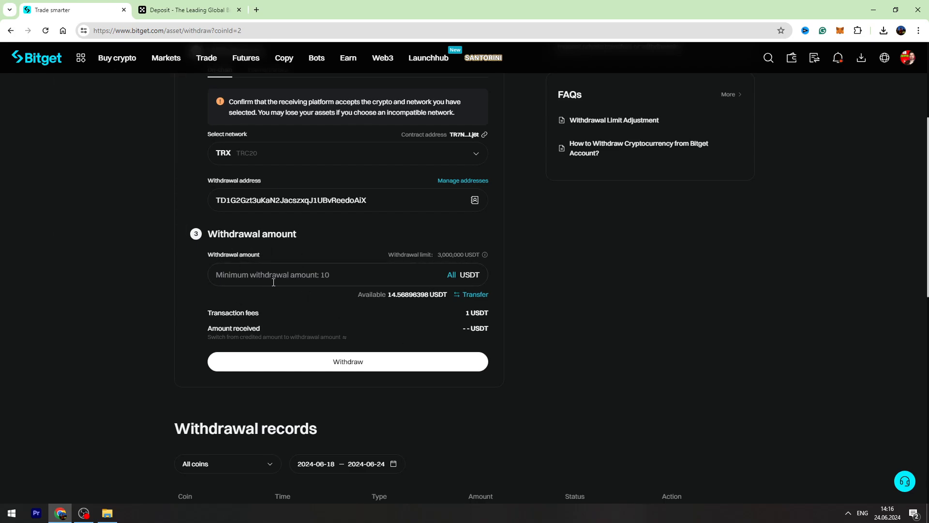
{"action": "mouse_move", "coordinate": [263, 252]}
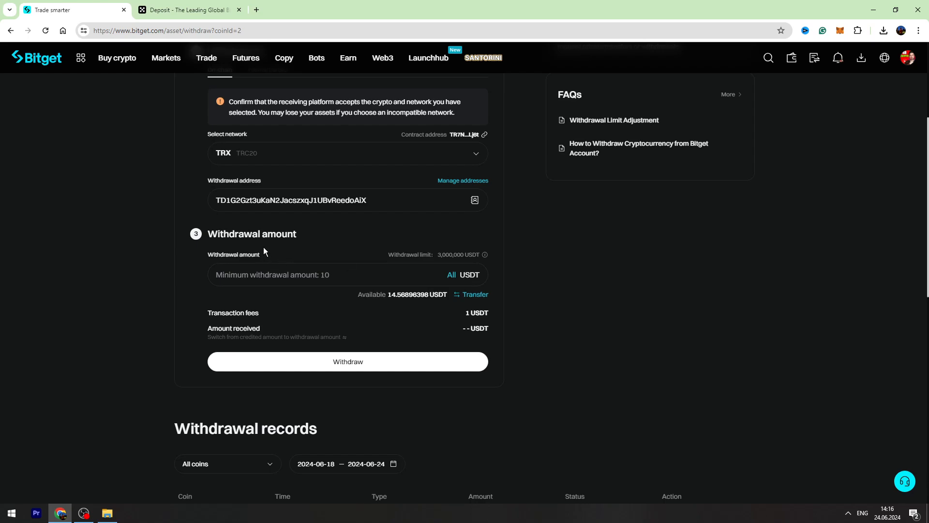
{"action": "mouse_move", "coordinate": [274, 257]}
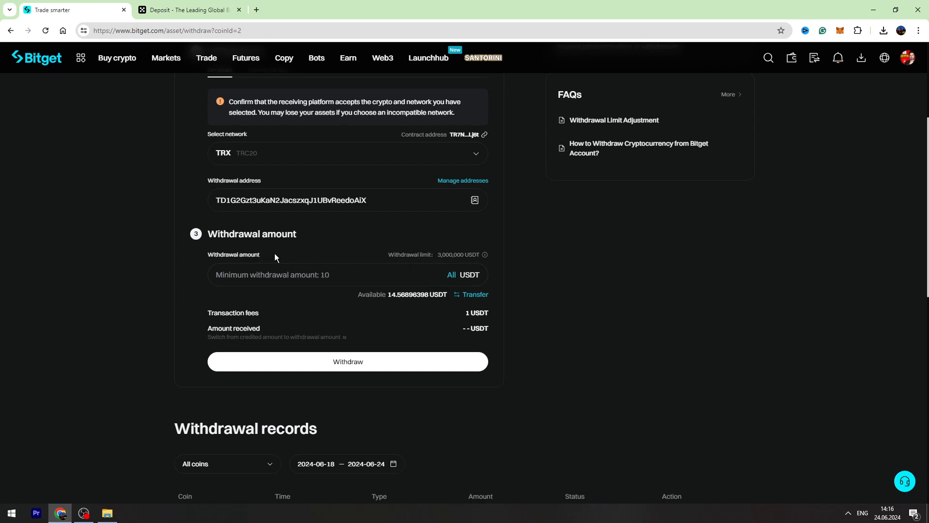
{"action": "mouse_move", "coordinate": [348, 354]}
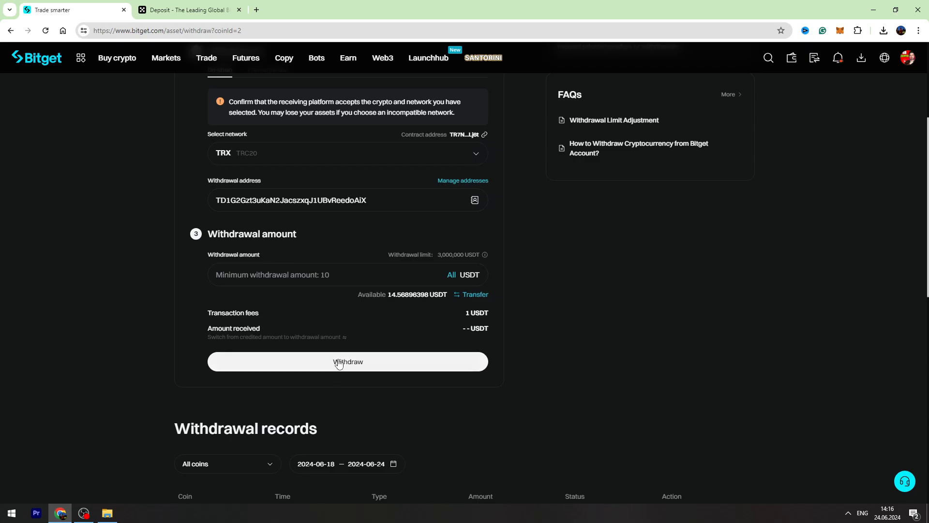
{"action": "left_click", "coordinate": [187, 10]}
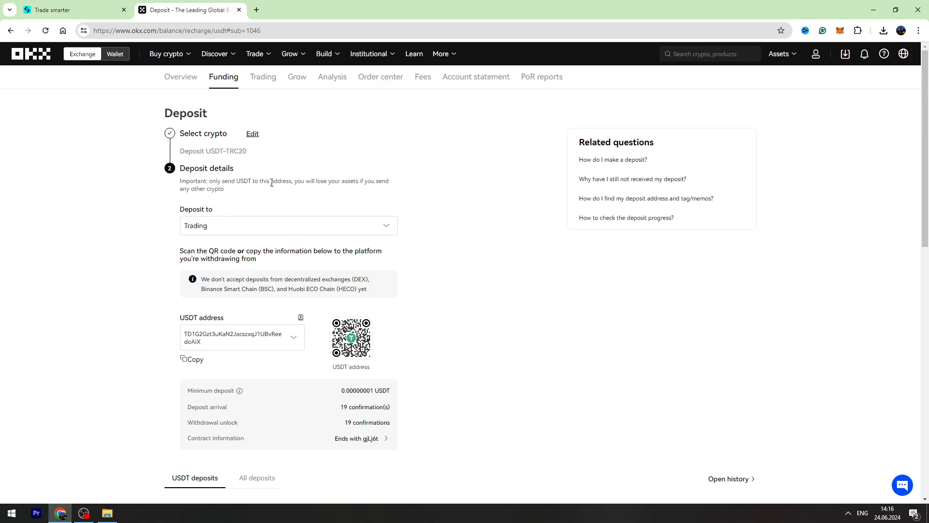
- View the Funding account balances in My assets to check the USDT holding
{"action": "left_click", "coordinate": [779, 55]}
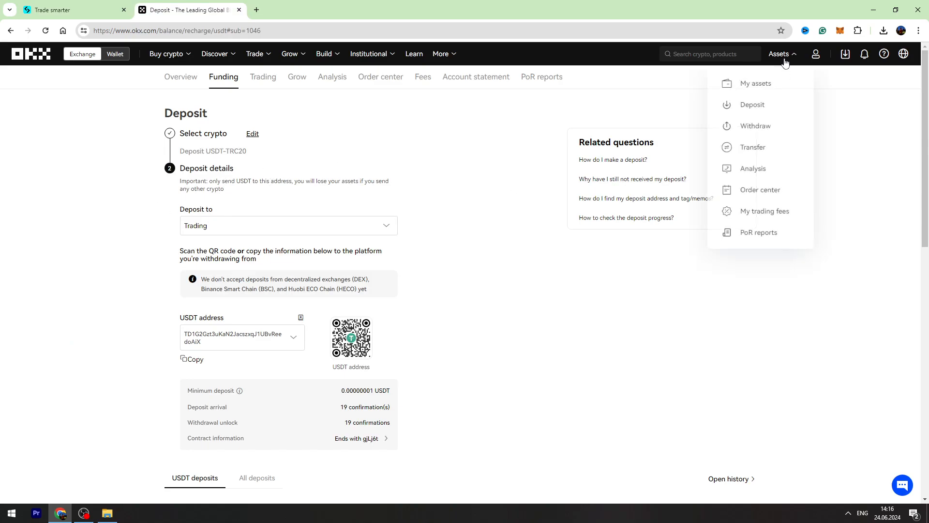
{"action": "left_click", "coordinate": [756, 83]}
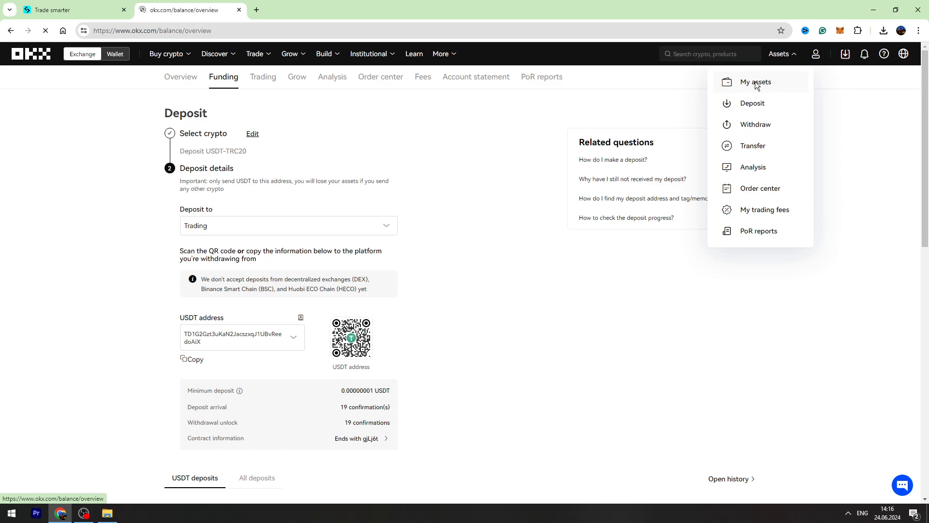
{"action": "left_click", "coordinate": [757, 82]}
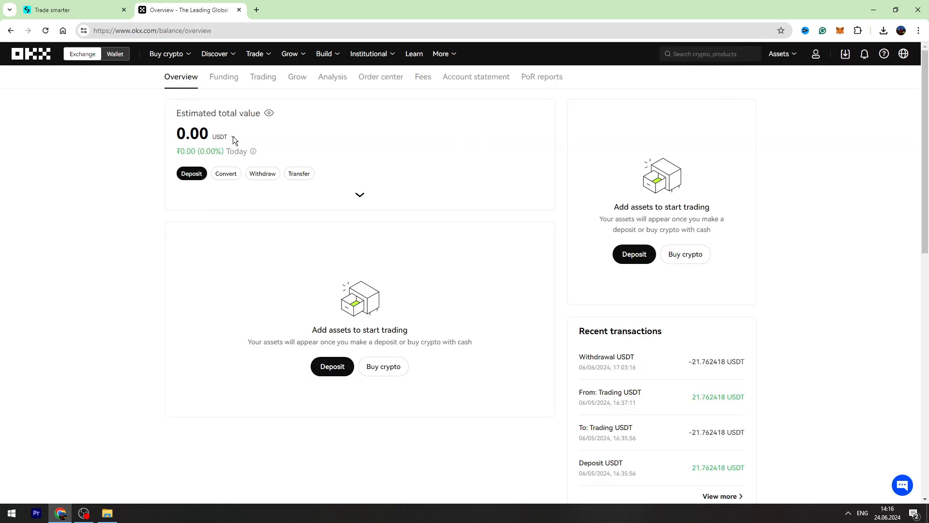
{"action": "left_click", "coordinate": [224, 76]}
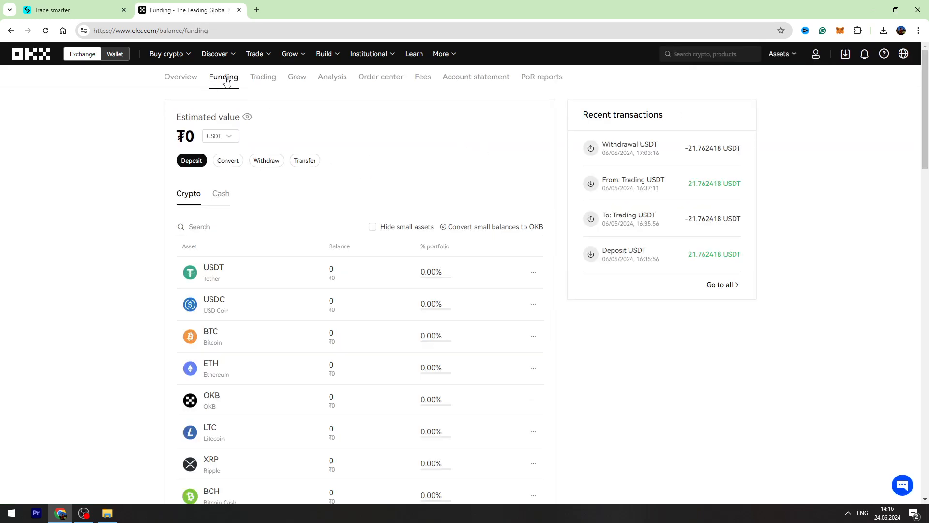
{"action": "mouse_move", "coordinate": [315, 271]}
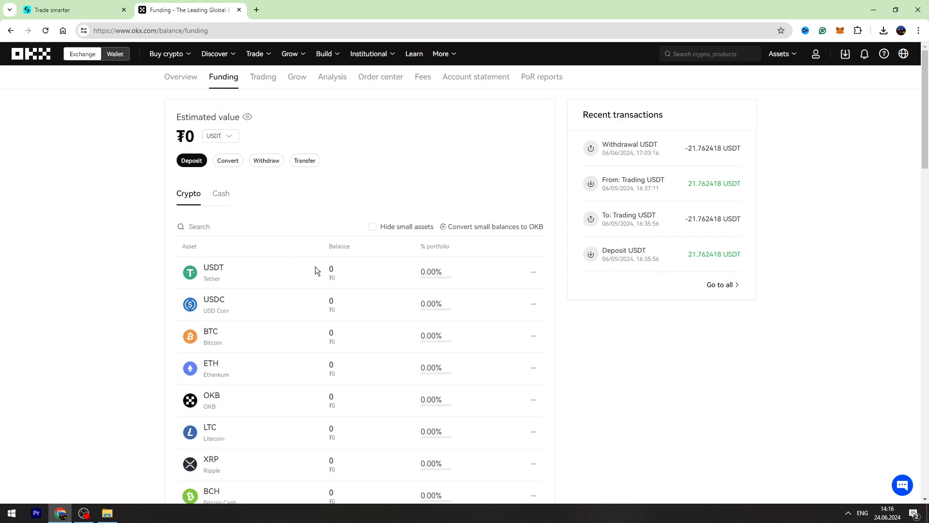
{"action": "mouse_move", "coordinate": [329, 260]}
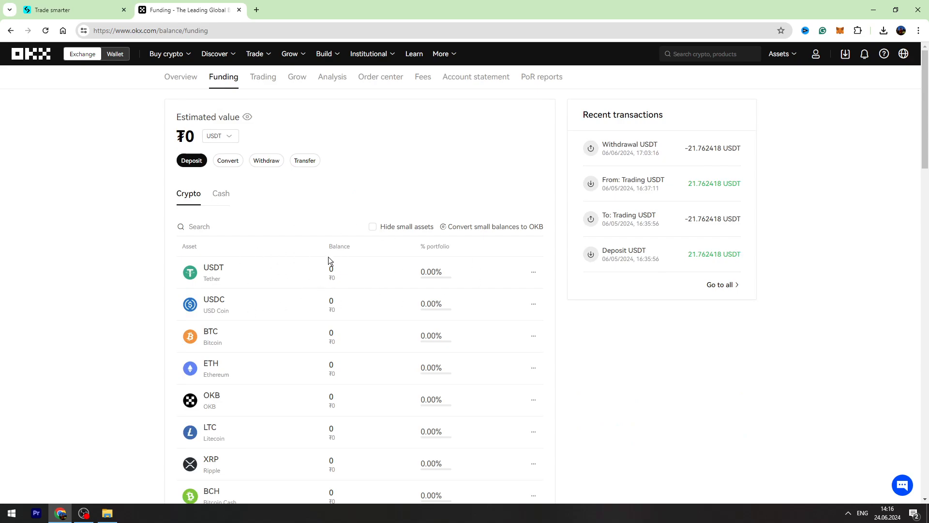
{"action": "mouse_move", "coordinate": [233, 206]}
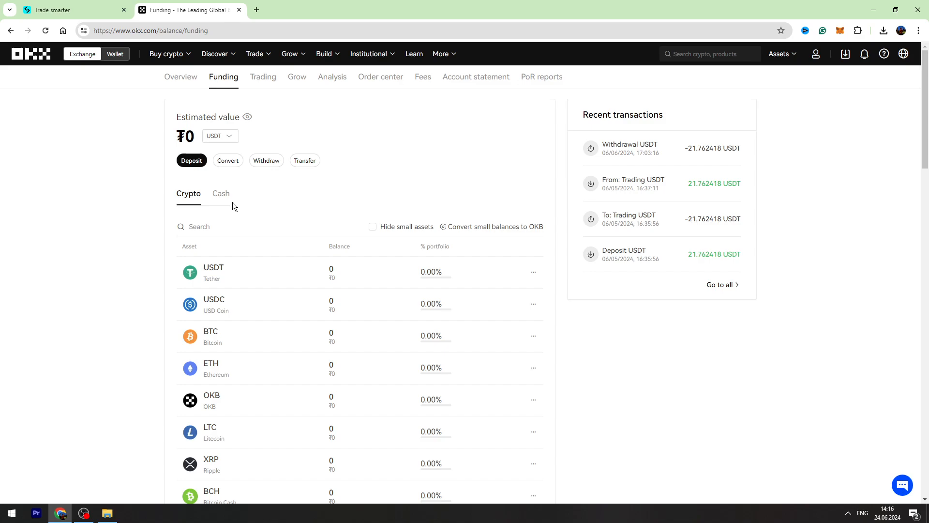
{"action": "mouse_move", "coordinate": [274, 206]}
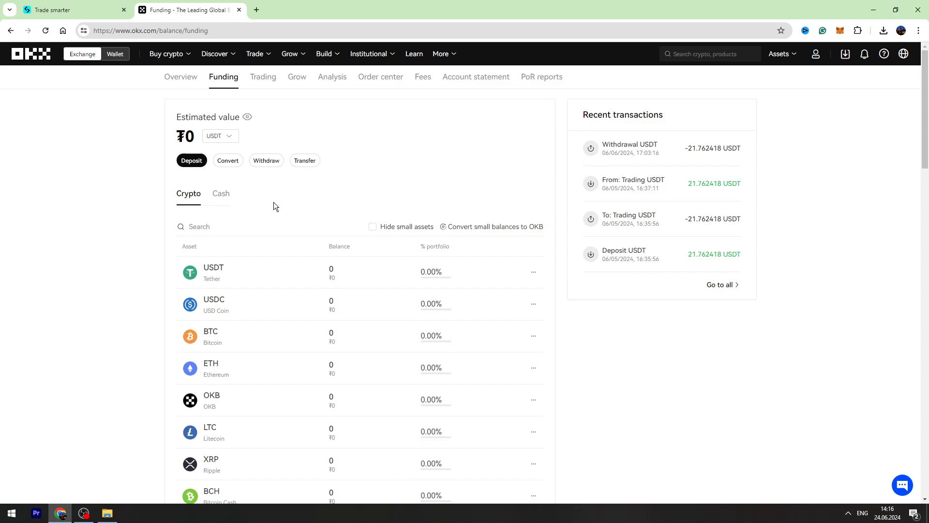